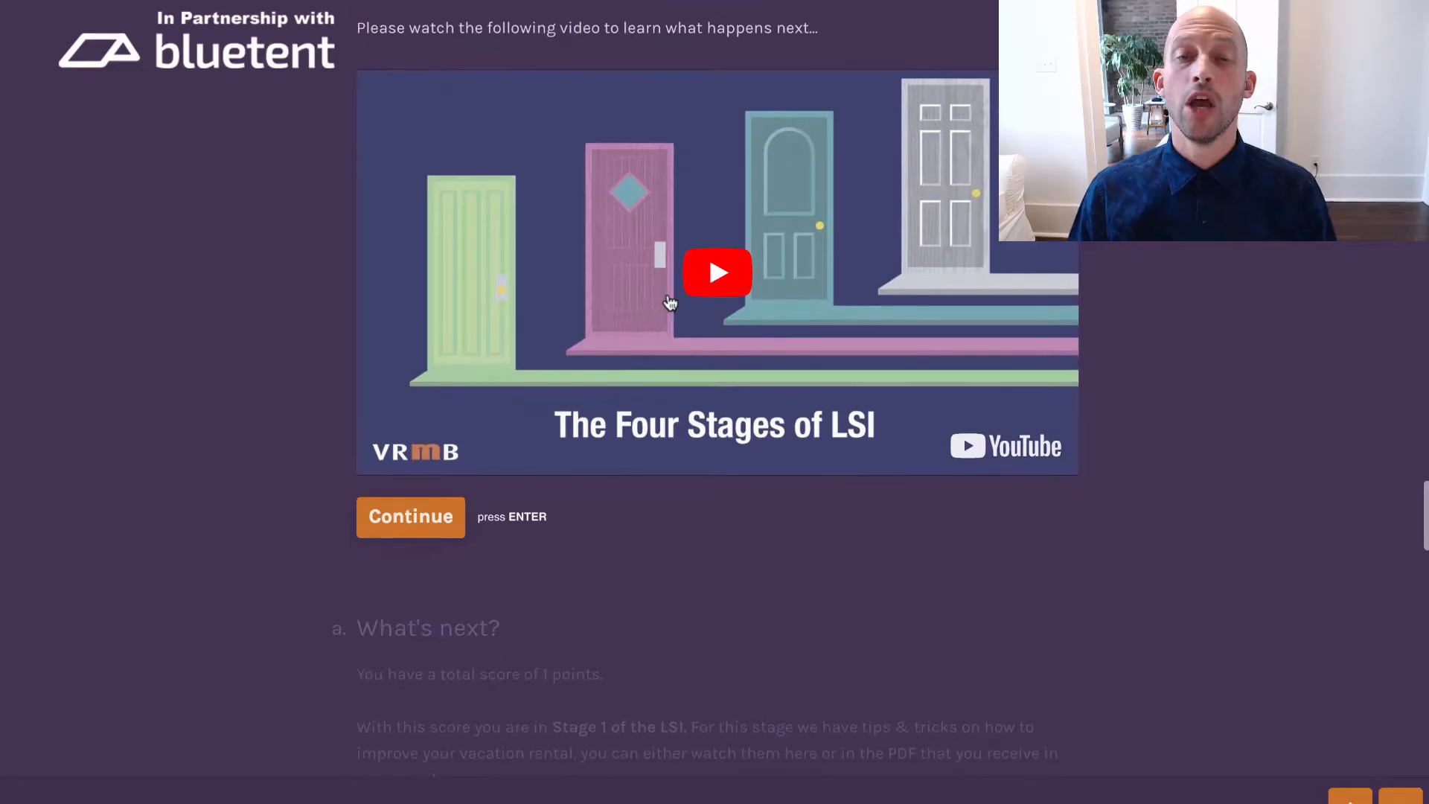
# Continue past the LSI video to the Stage 1 result screen
pyautogui.click(409, 517)
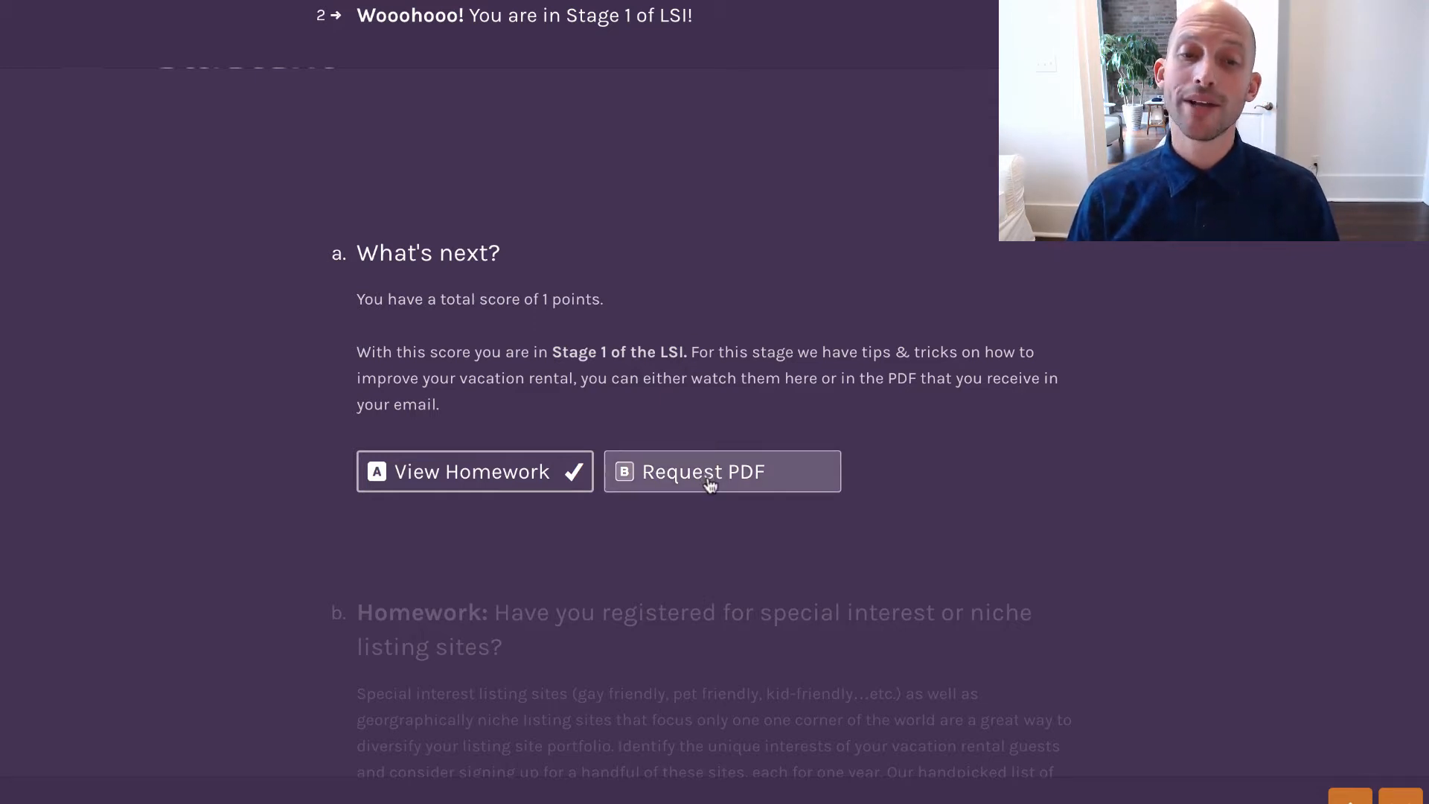
pyautogui.moveTo(715, 481)
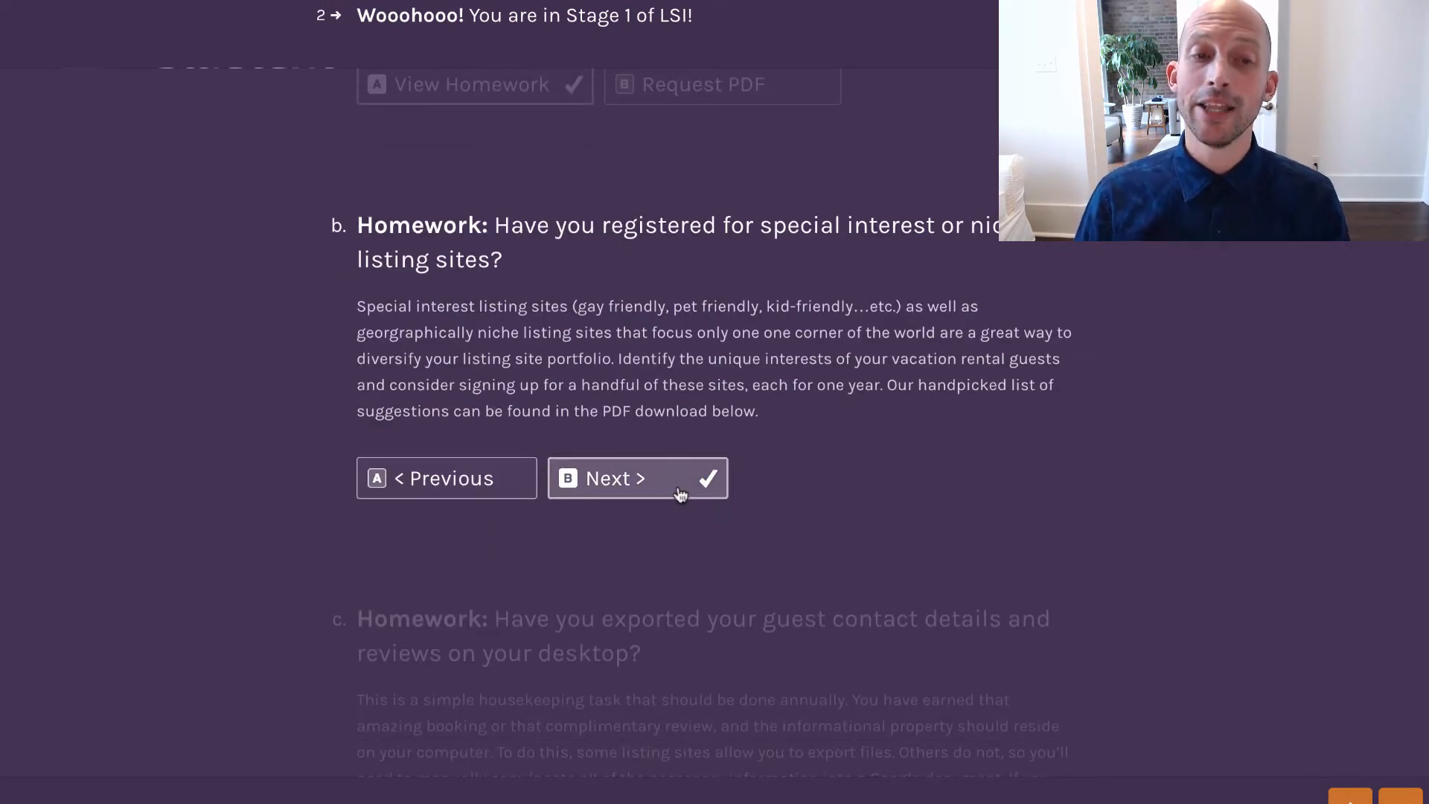
# Advance through the niche sites, guest contacts, About Us, photo and headshot homework cards
pyautogui.click(635, 478)
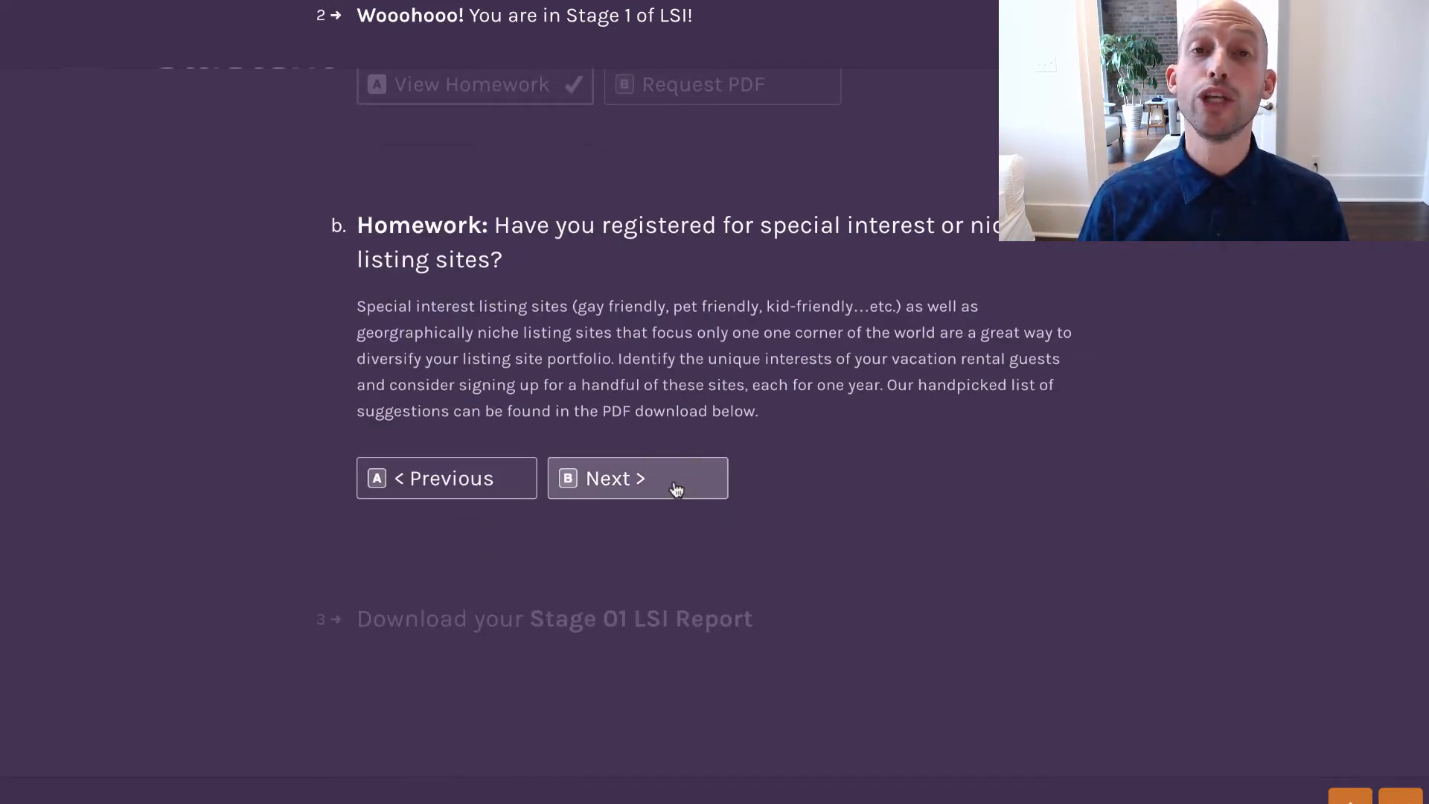
pyautogui.click(637, 478)
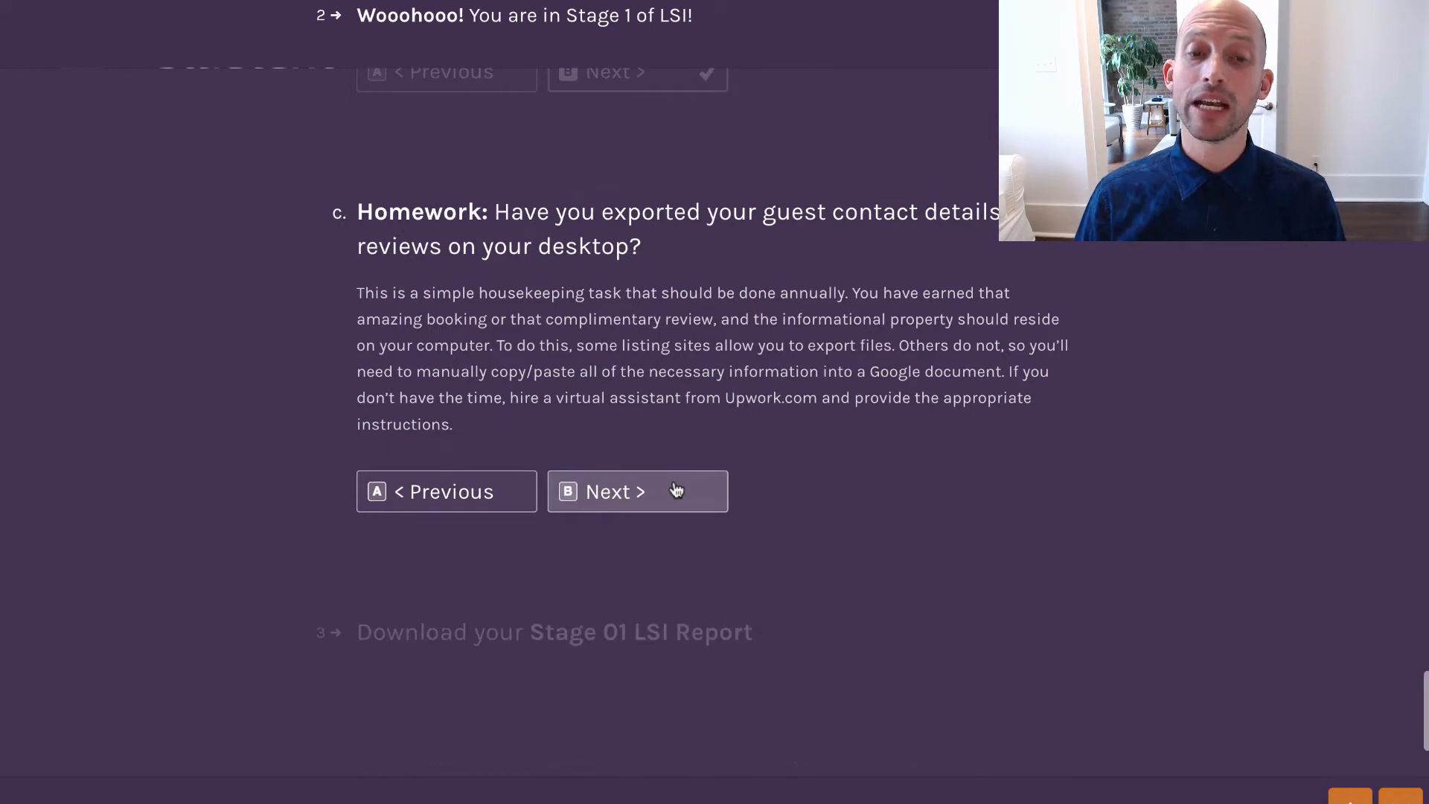
pyautogui.click(636, 491)
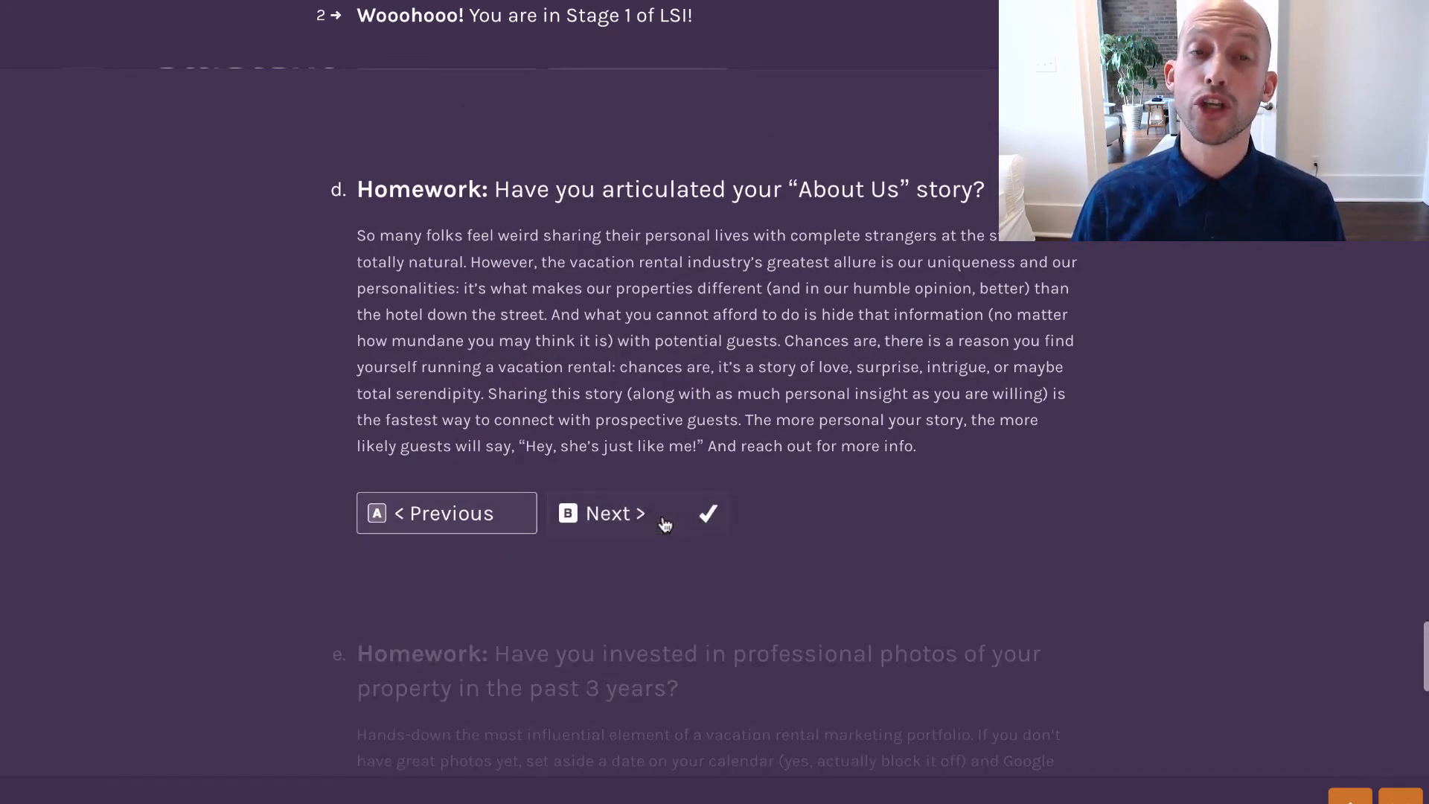
pyautogui.click(609, 512)
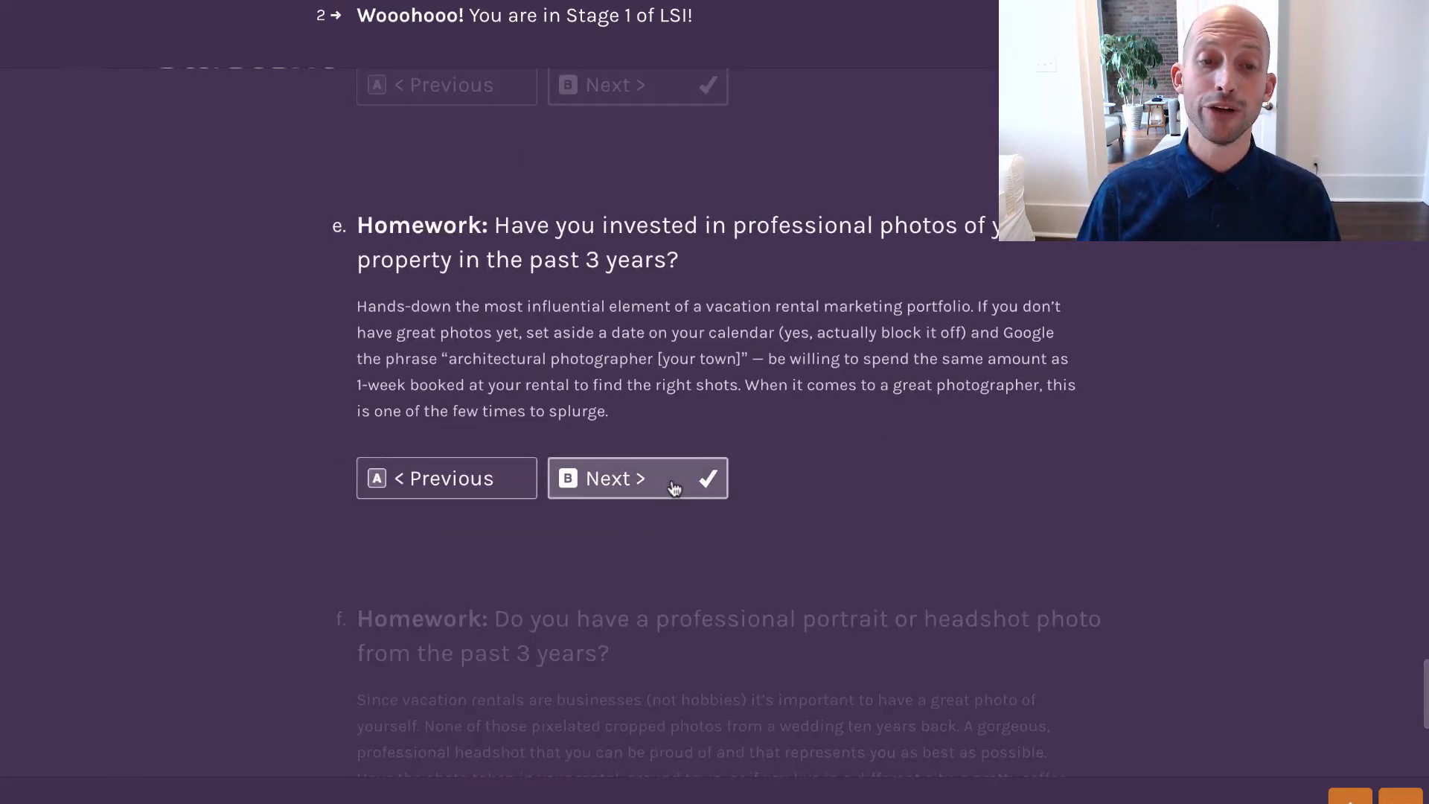
pyautogui.click(637, 478)
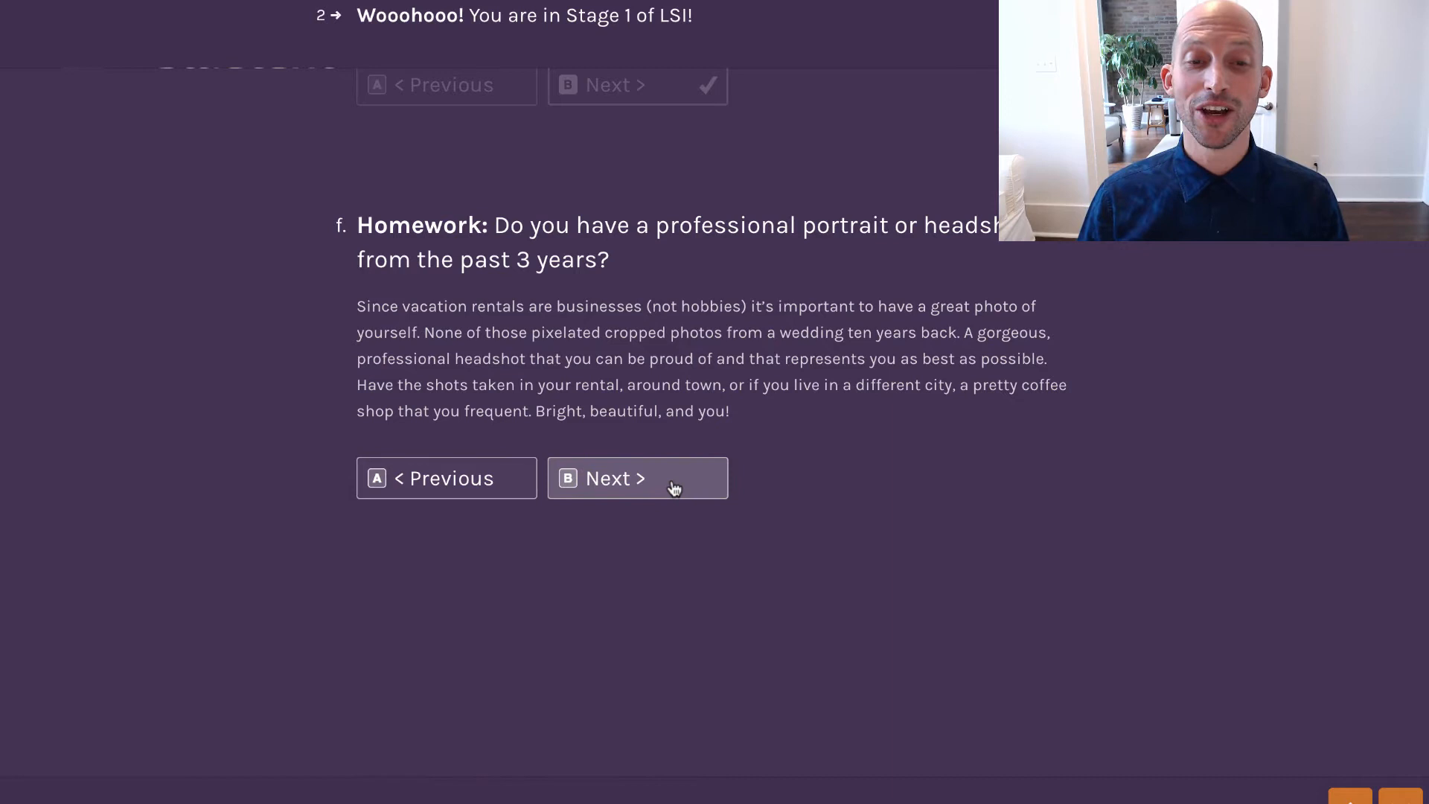
pyautogui.click(637, 478)
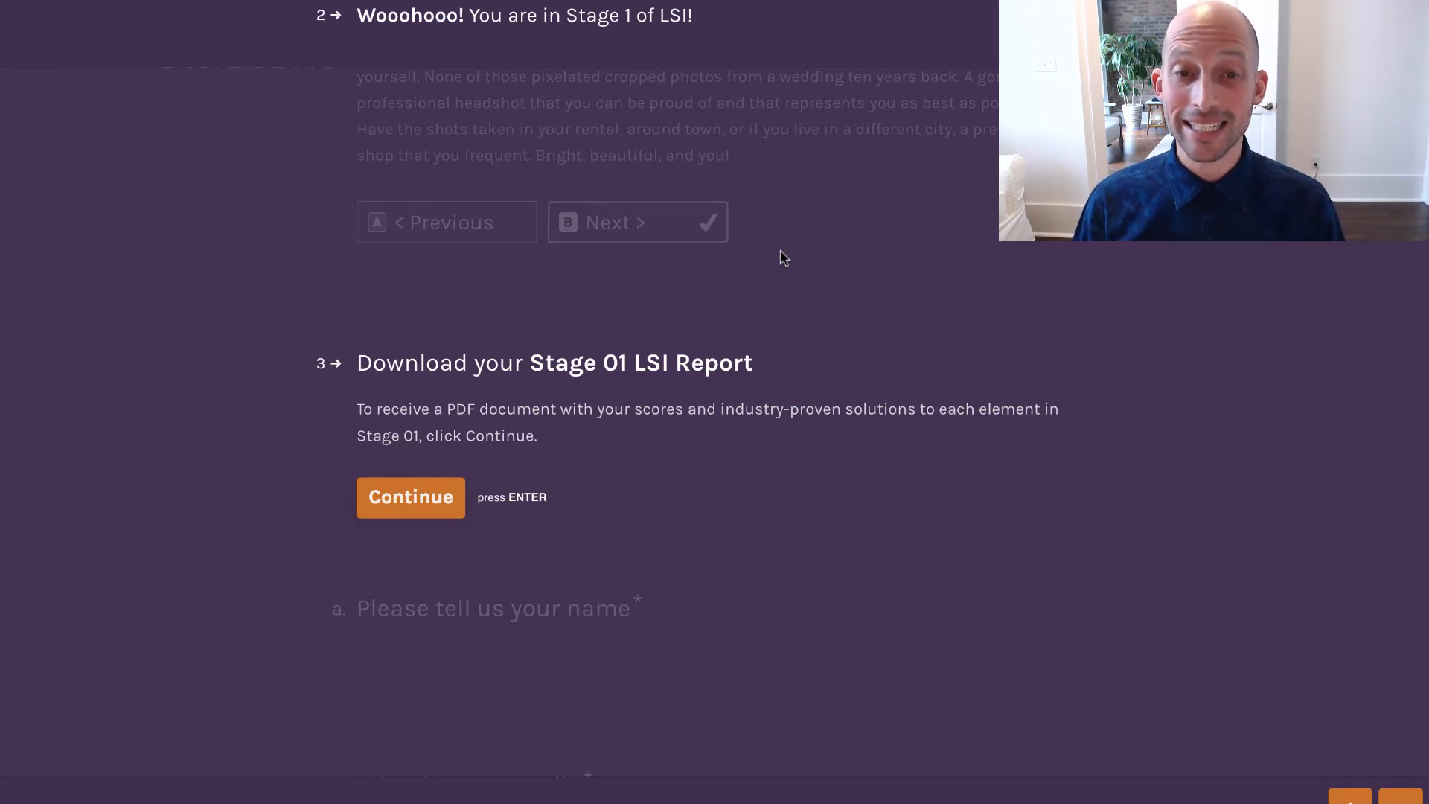
pyautogui.moveTo(328, 535)
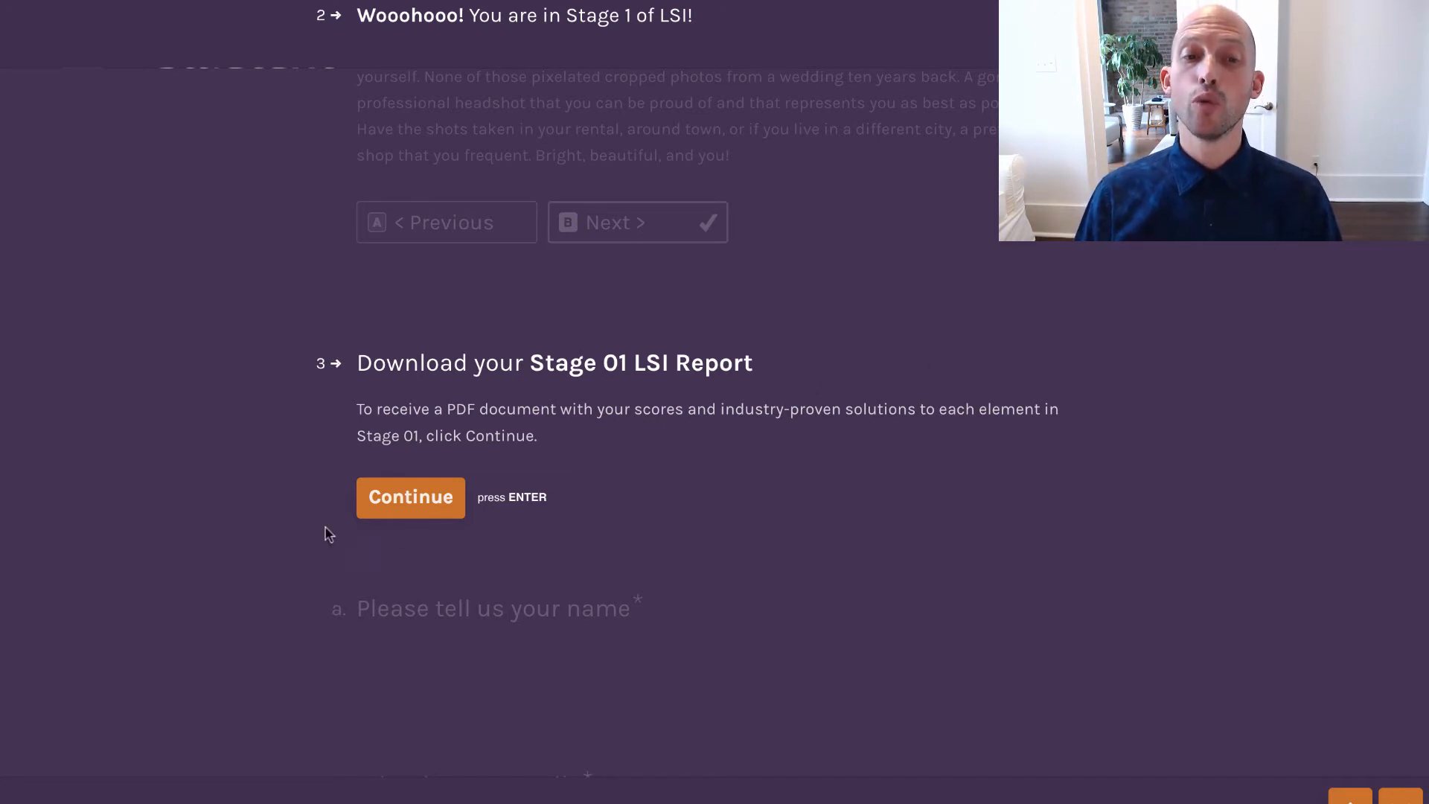